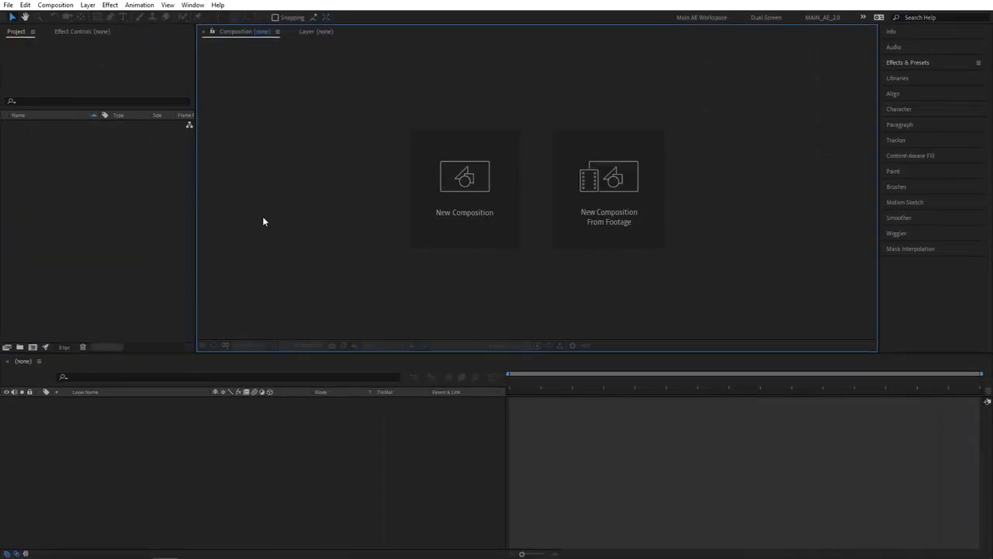
# - Create a 1920×1080, 30 fps, 10-second black composition named 'Render'
pyautogui.click(464, 187)
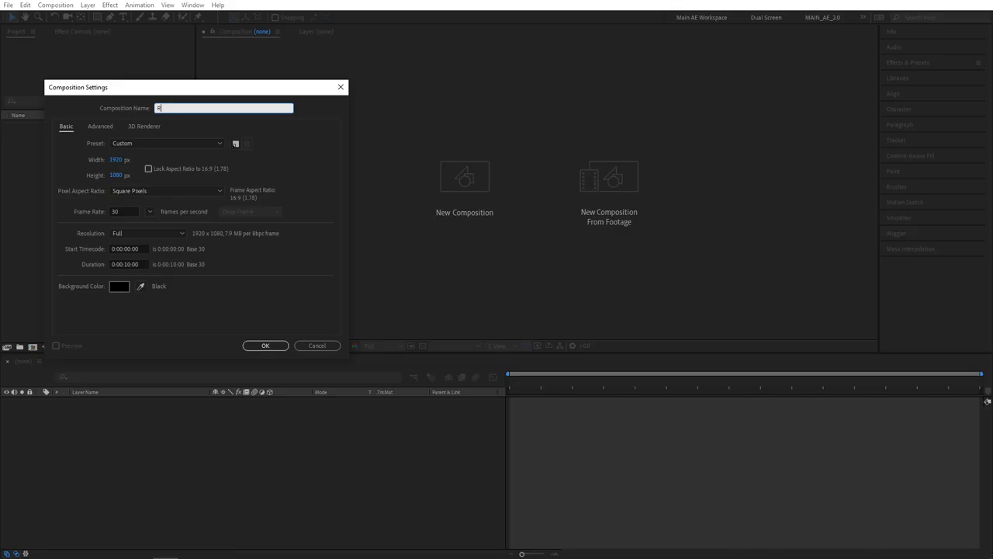
pyautogui.write('ender')
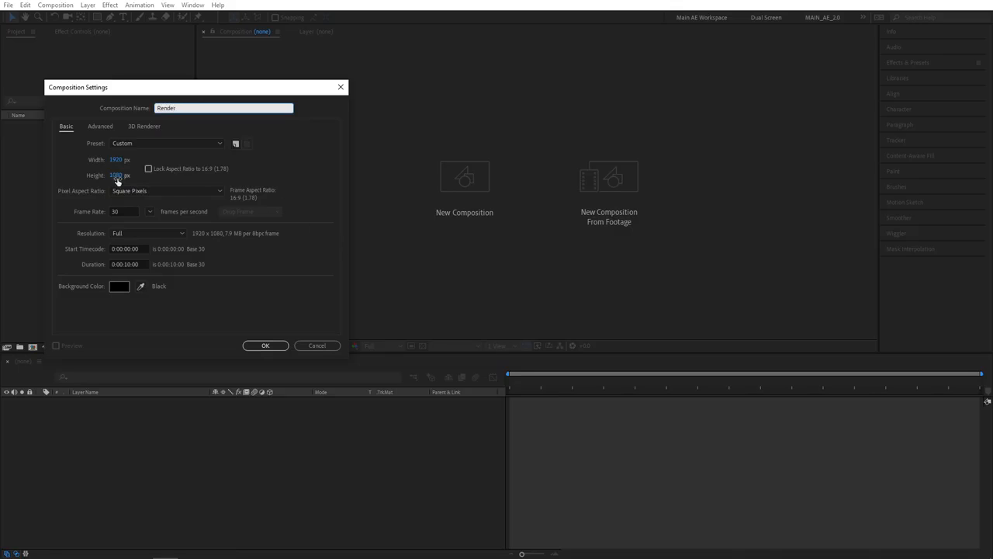
pyautogui.click(266, 345)
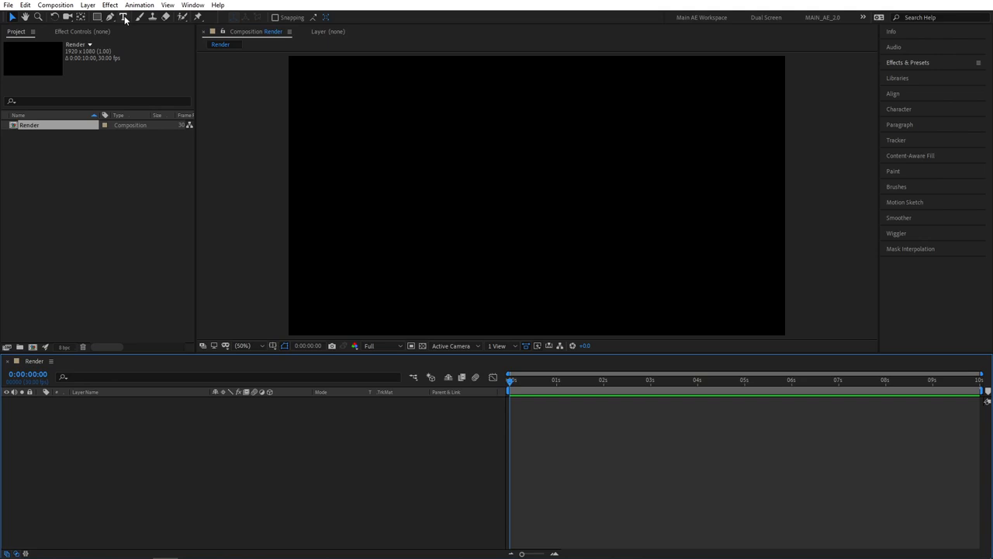
# - Add an orange 'Particles' text layer centred horizontally and vertically in Render
pyautogui.click(124, 17)
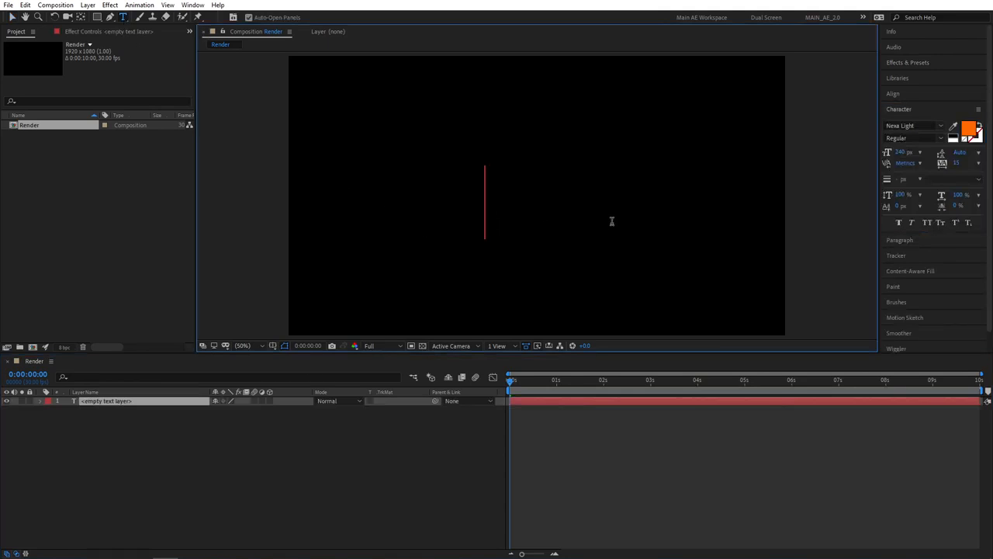
pyautogui.write('Particles')
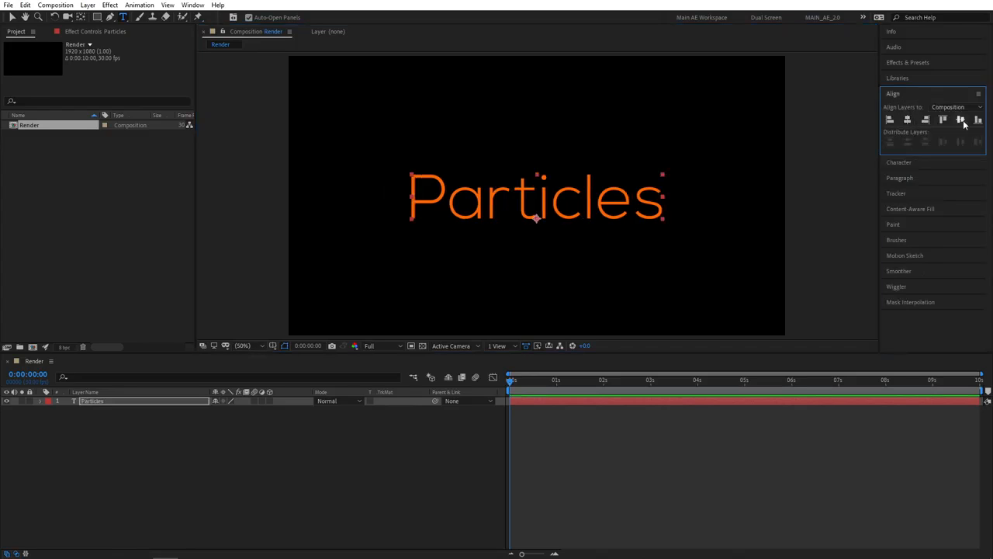
pyautogui.click(99, 431)
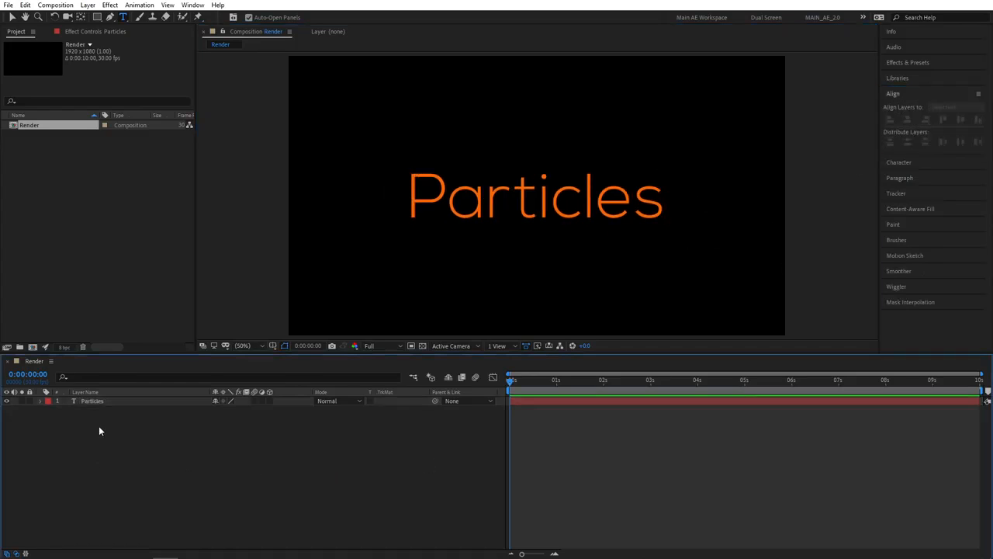
# - Duplicate the Particles text layer from the Edit menu, naming the copy 'Dust'
pyautogui.click(26, 6)
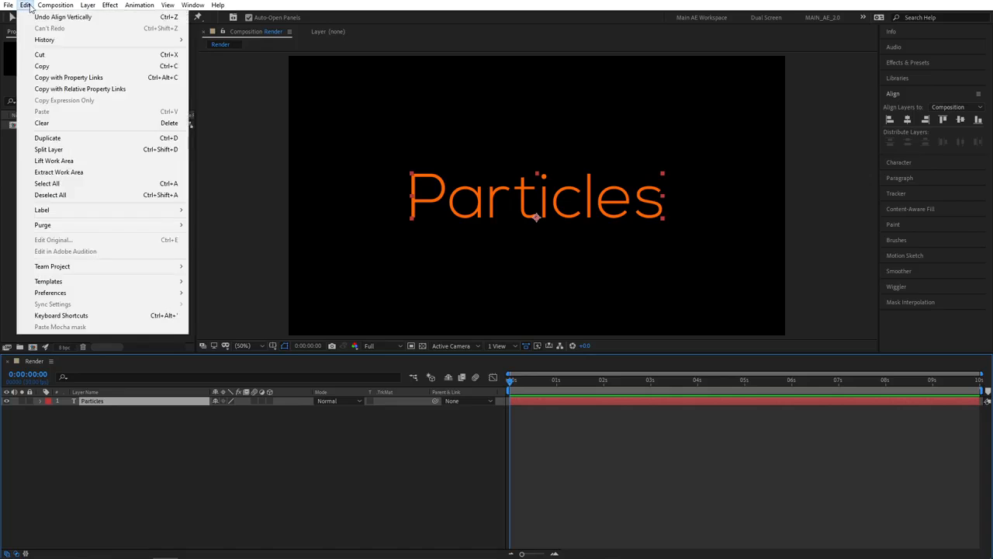
pyautogui.moveTo(48, 137)
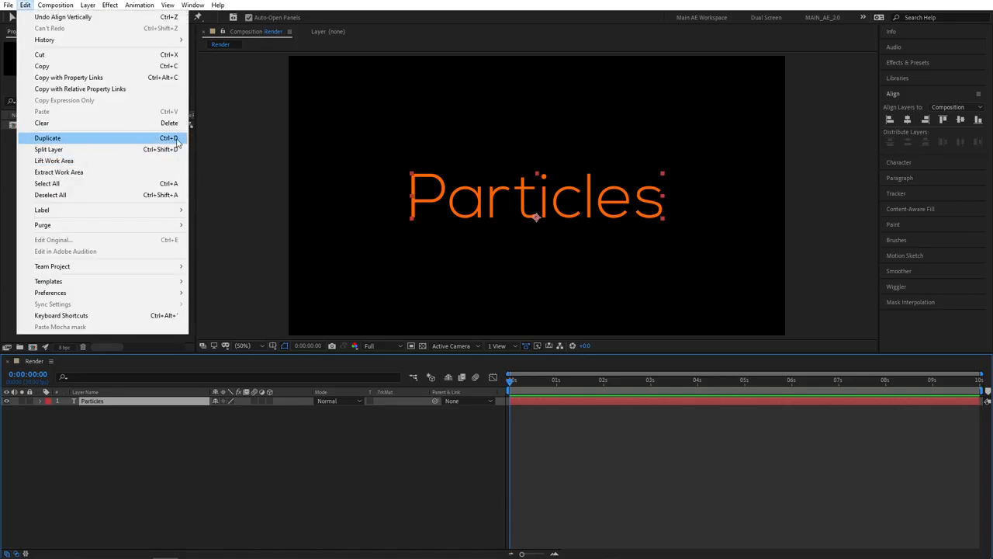
pyautogui.click(46, 137)
pyautogui.write('Dust')
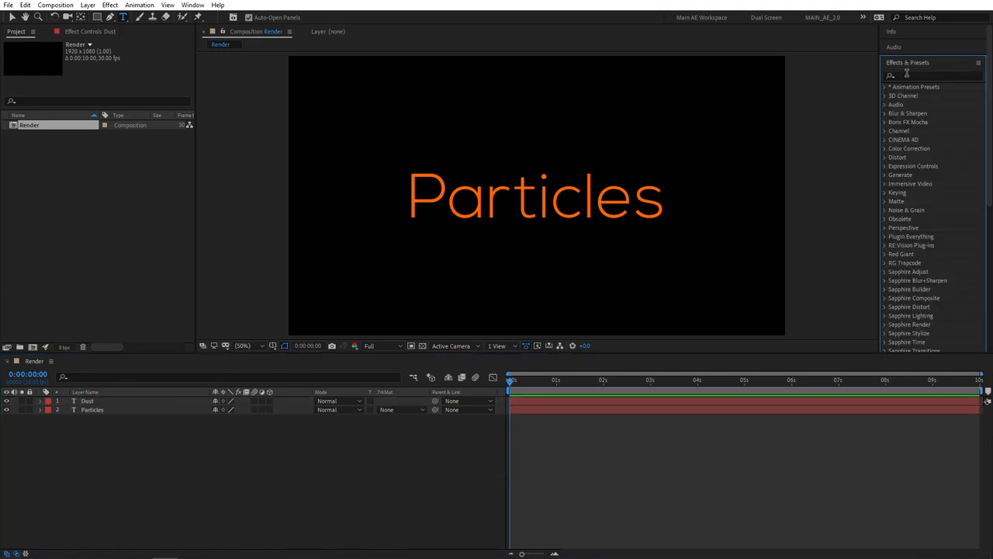
# - Apply CC Composite to Dust, then search for CC Particle Systems II
pyautogui.write('compo')
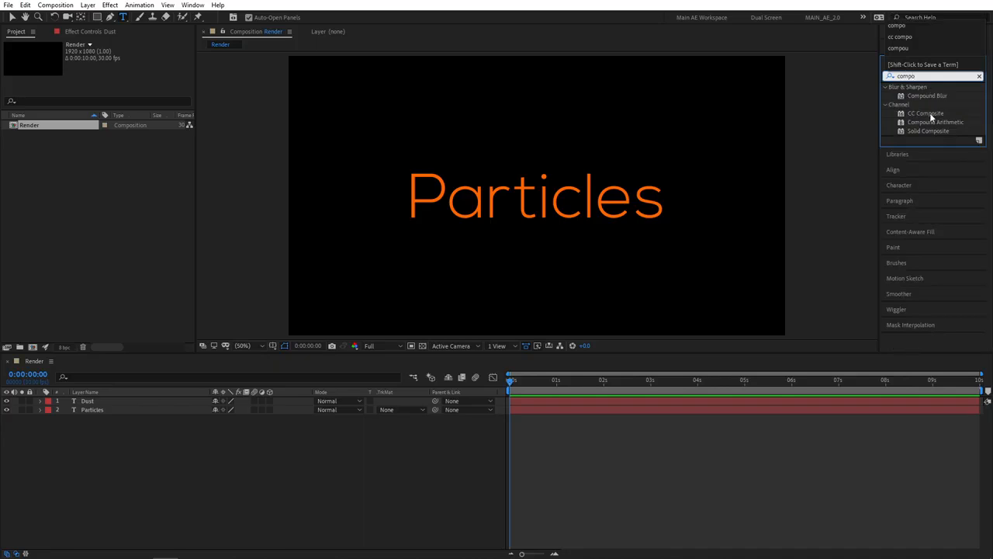
pyautogui.doubleClick(926, 113)
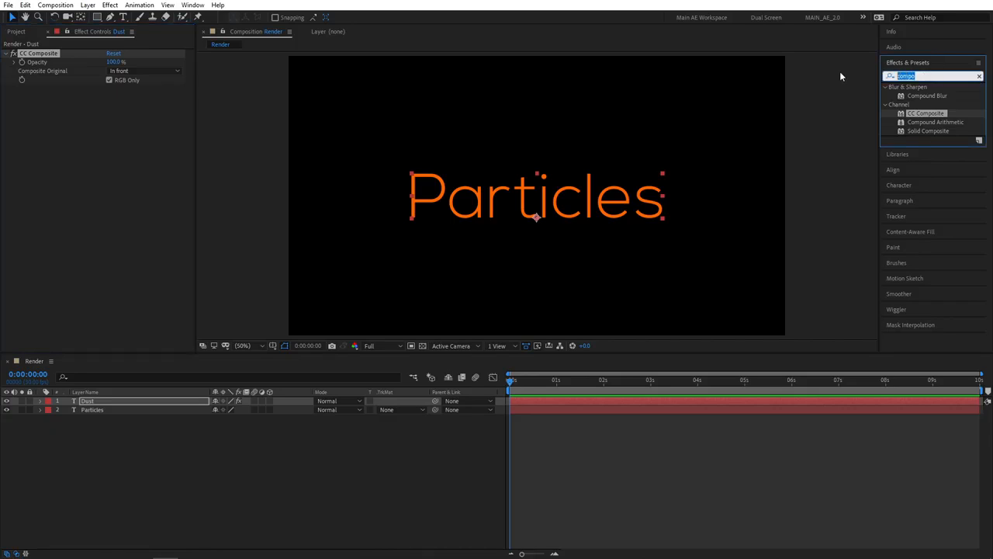
pyautogui.write('partic')
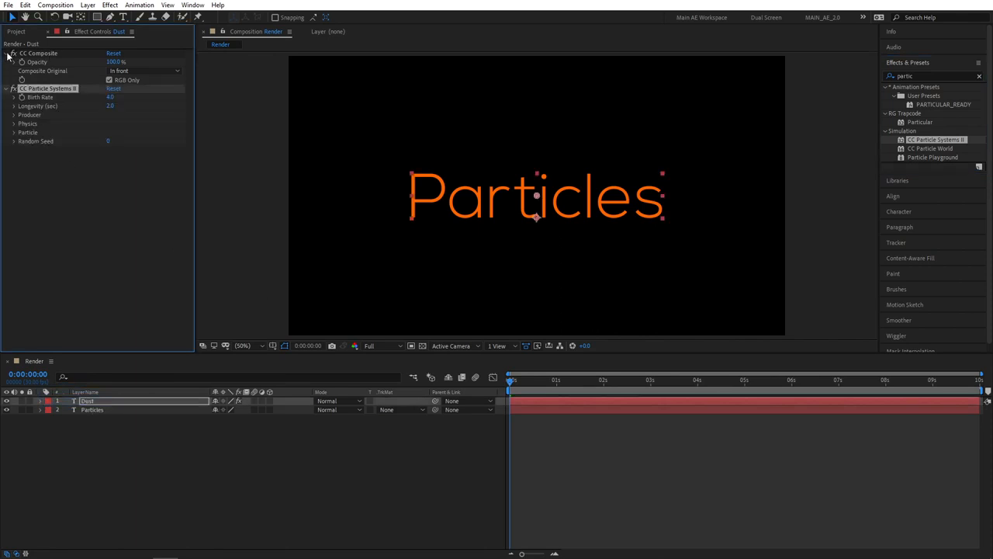
# - Expand the Producer, Physics and Particle settings and enable Source Alpha Inheritance
pyautogui.click(6, 52)
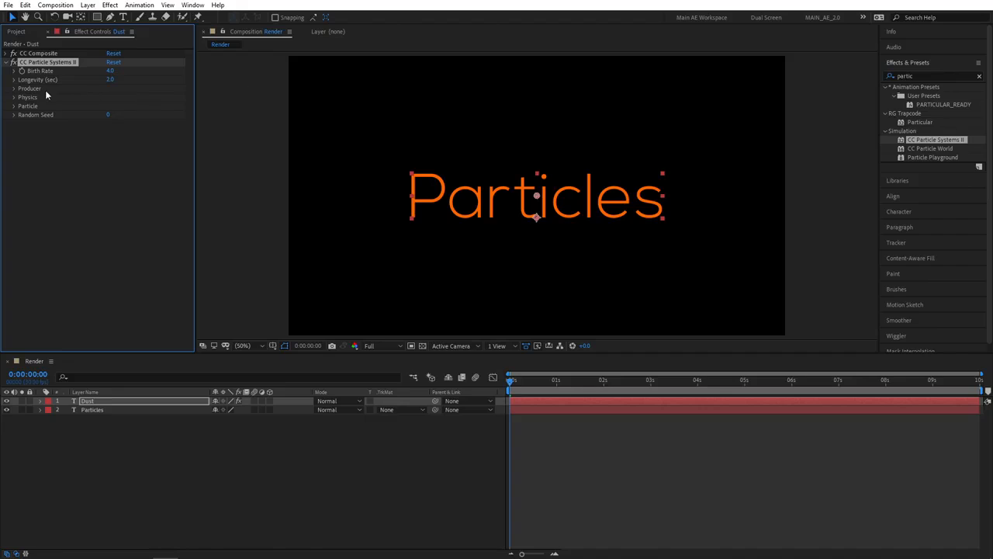
pyautogui.click(14, 88)
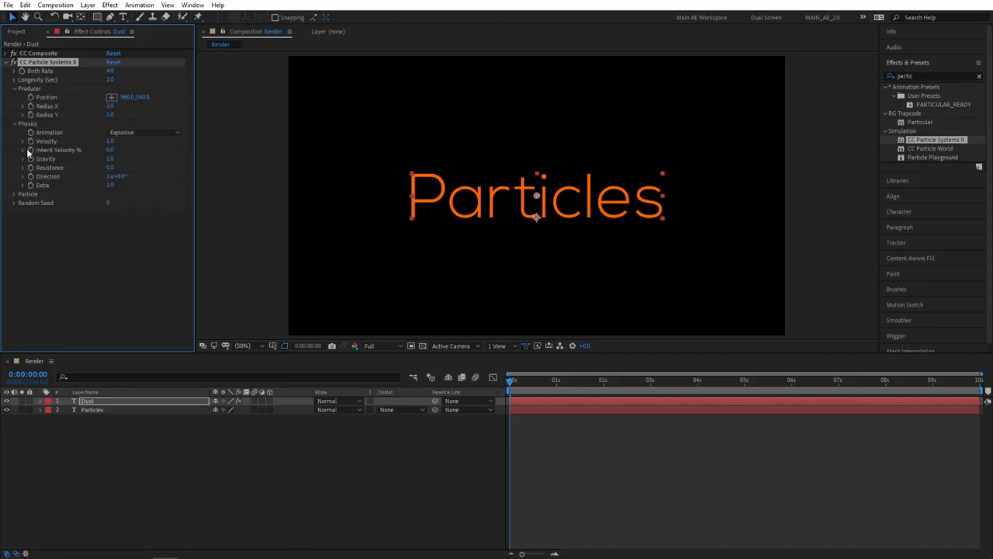
pyautogui.click(14, 193)
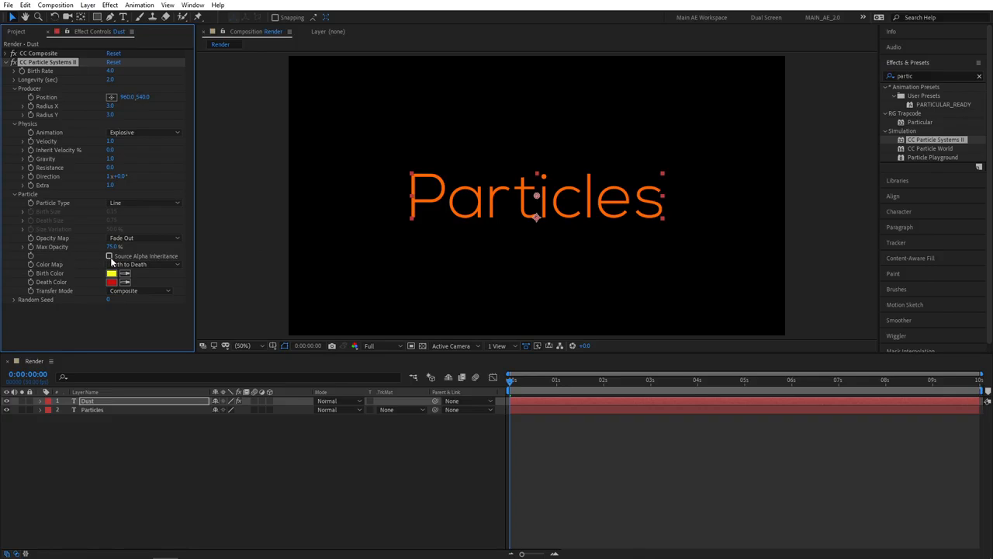
pyautogui.moveTo(111, 256)
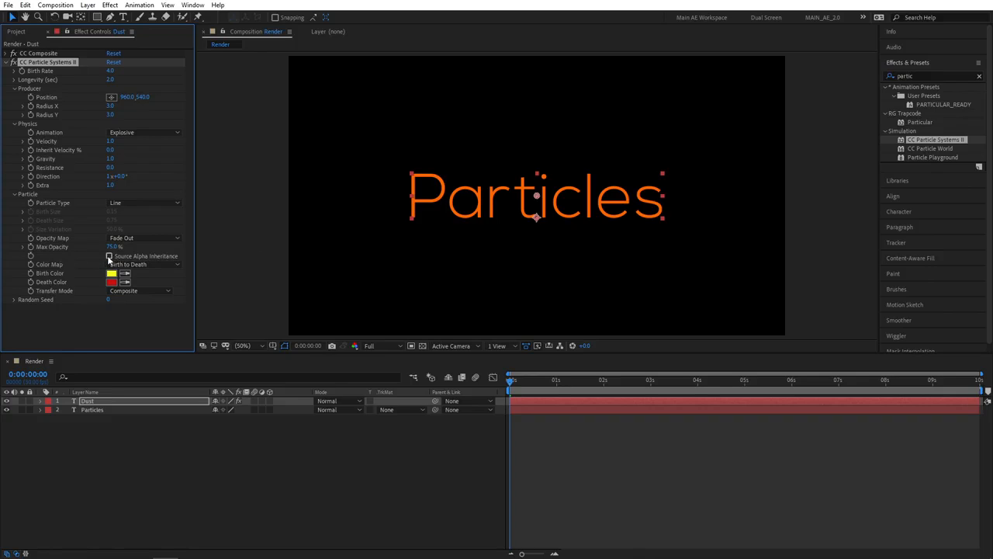
pyautogui.click(109, 256)
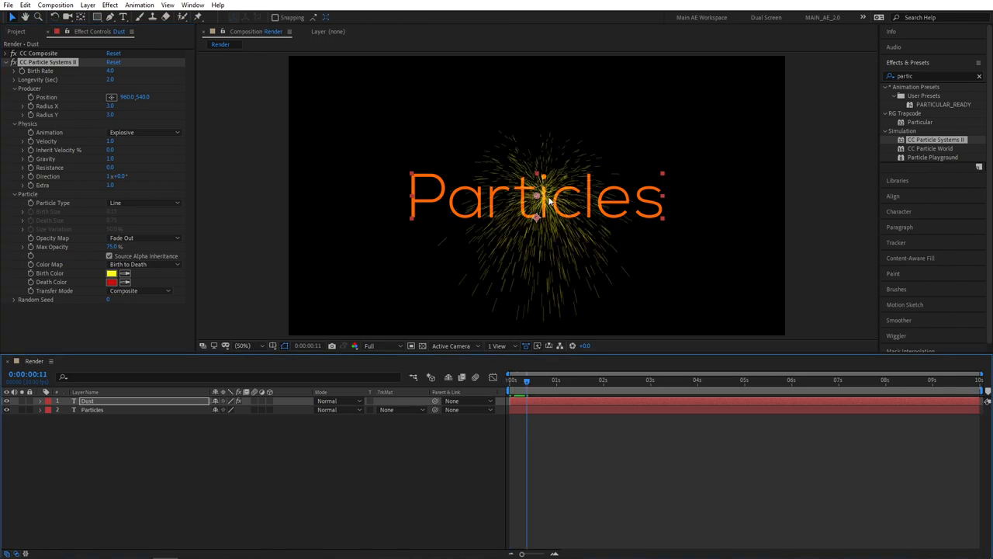
pyautogui.moveTo(353, 235)
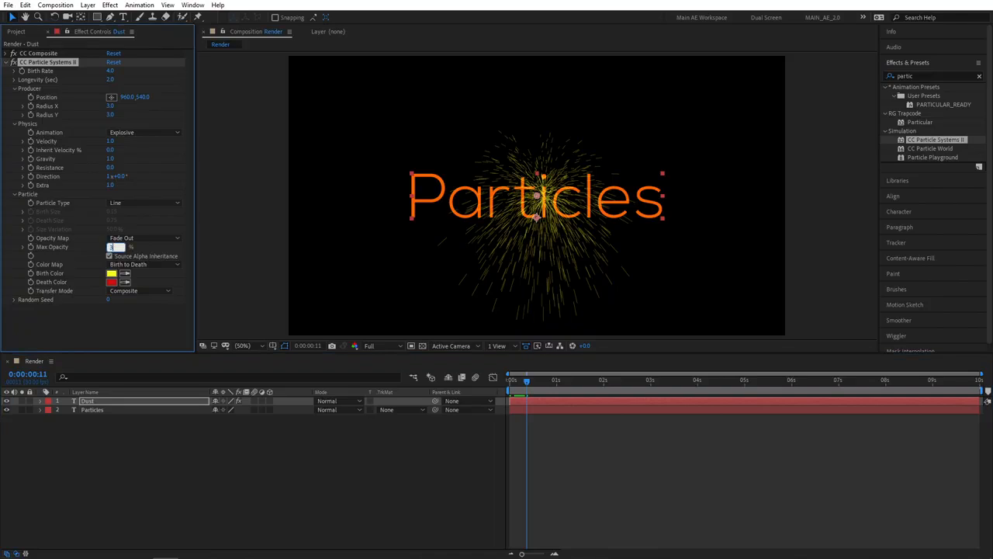
# - Set particle max opacity to 30%, birth rate 50 and longevity 4
pyautogui.write('30.0')
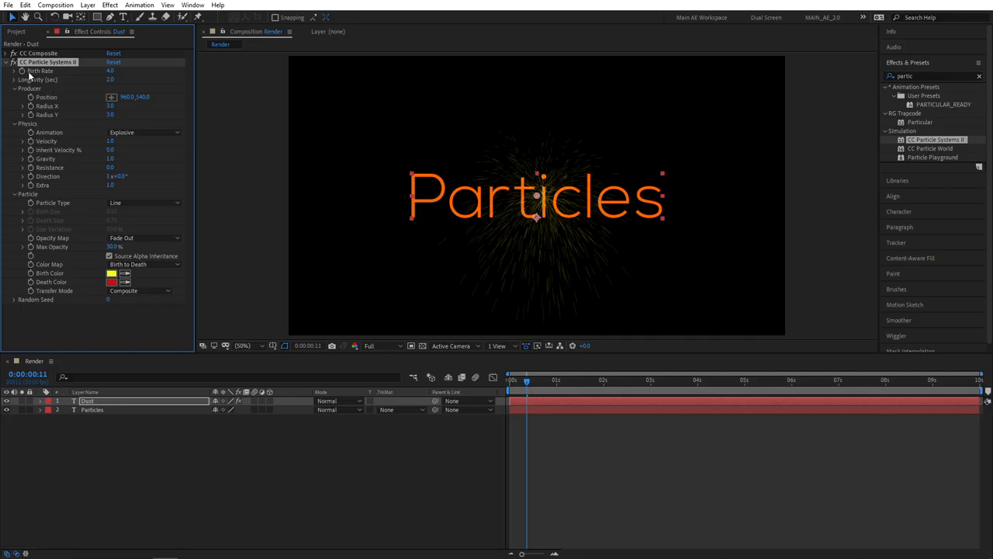
pyautogui.click(110, 71)
pyautogui.write('50')
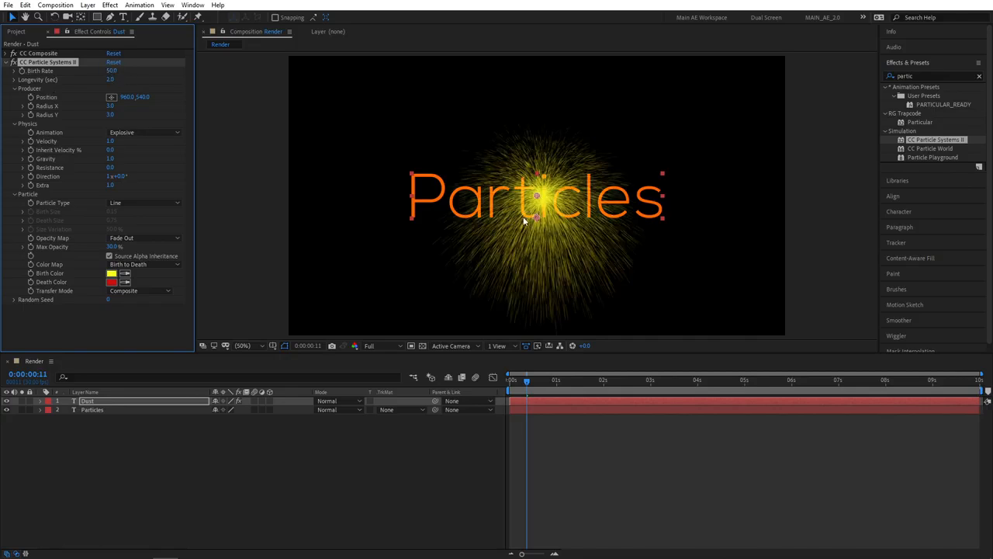
pyautogui.click(110, 80)
pyautogui.write('4')
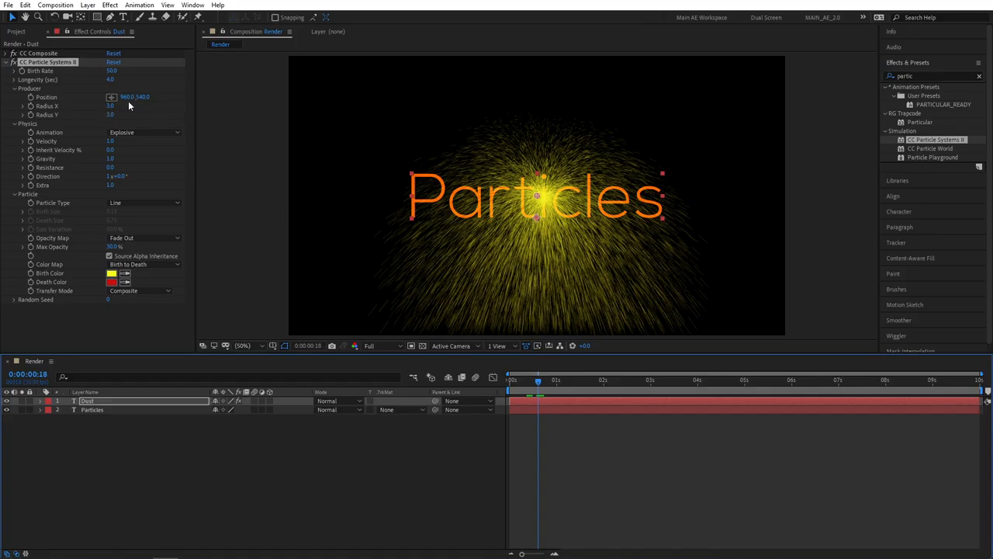
# - Keyframe emitter Position from 0,540 at 0s to 1920,540 at 2s
pyautogui.click(510, 379)
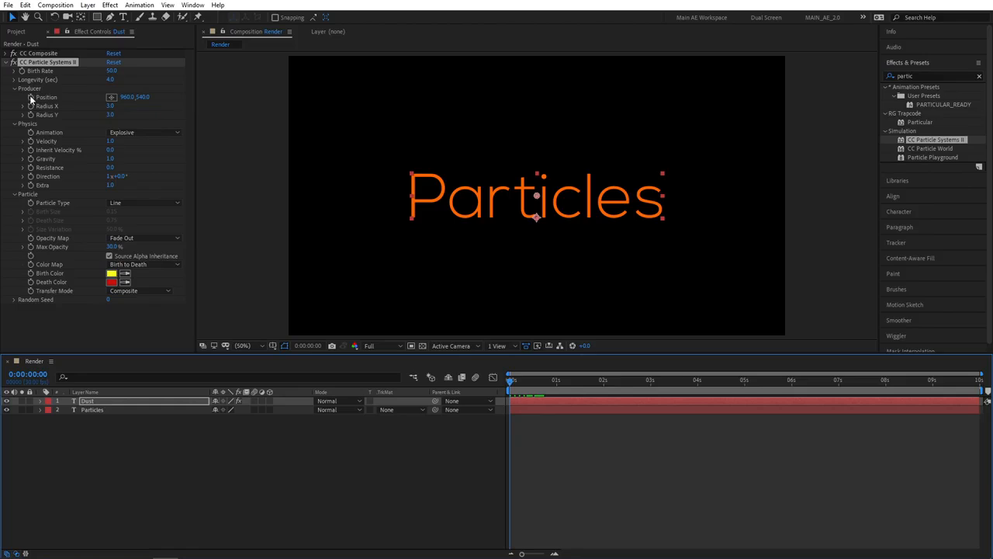
pyautogui.doubleClick(121, 97)
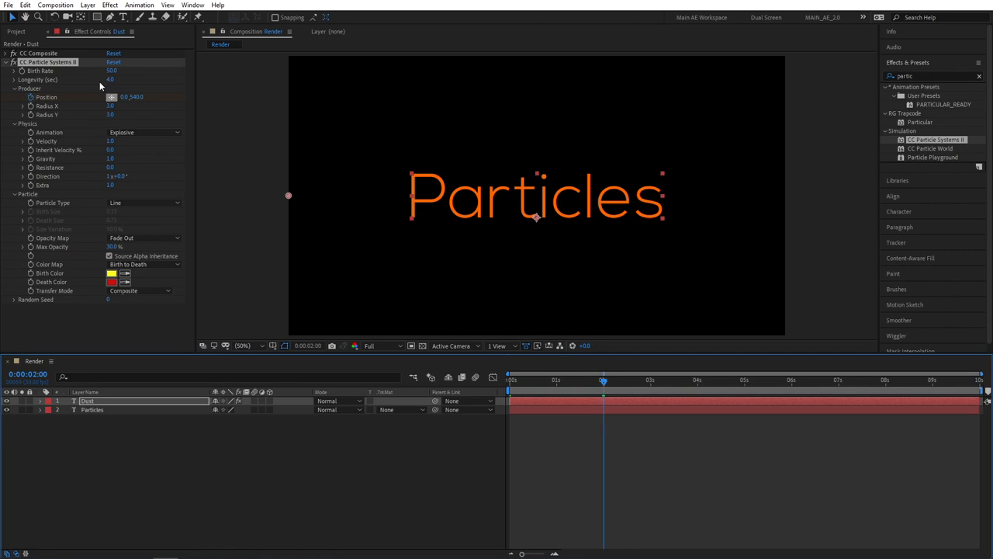
pyautogui.click(115, 96)
pyautogui.write('1920')
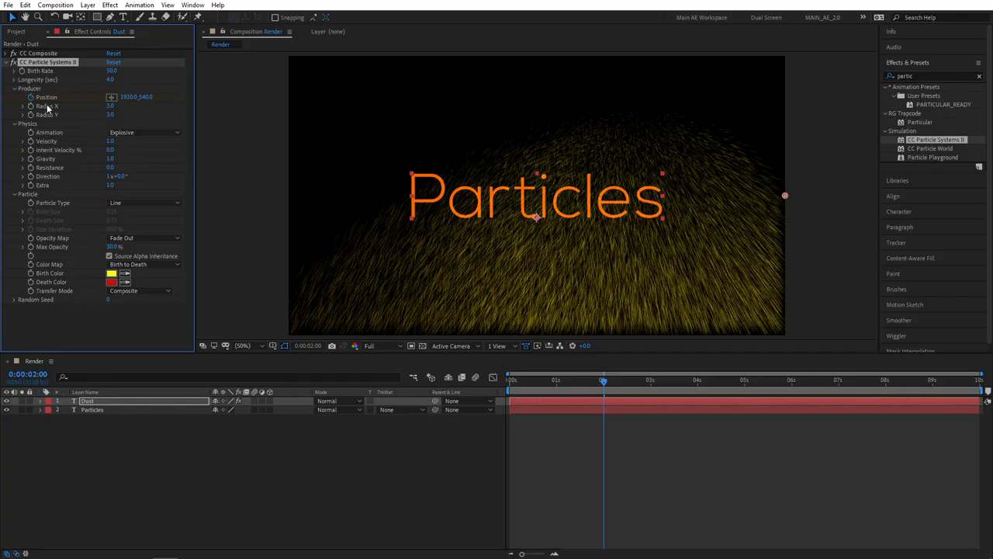
# - Set the emitter Radius X to 1.0 and Radius Y to 12.0
pyautogui.click(112, 105)
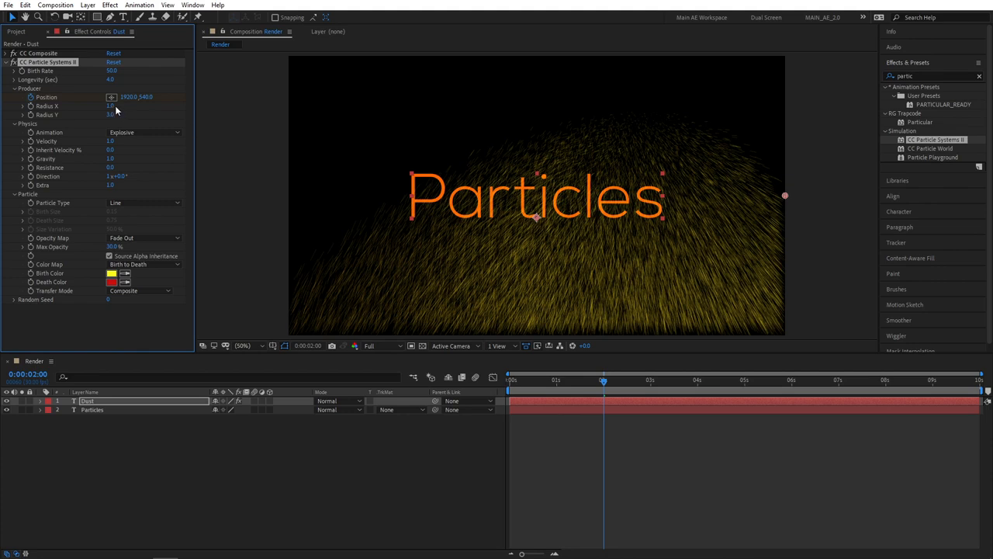
pyautogui.moveTo(37, 123)
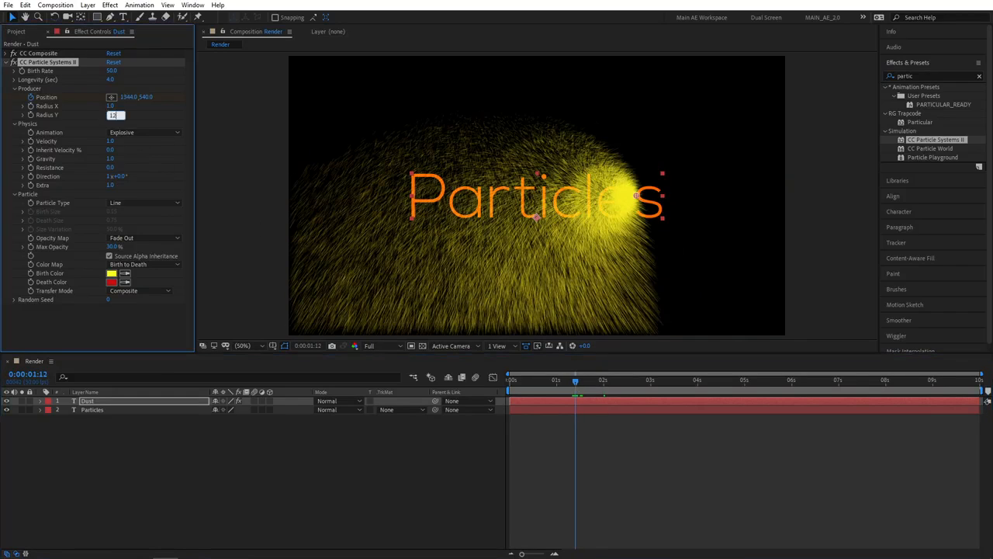
pyautogui.write('12.0')
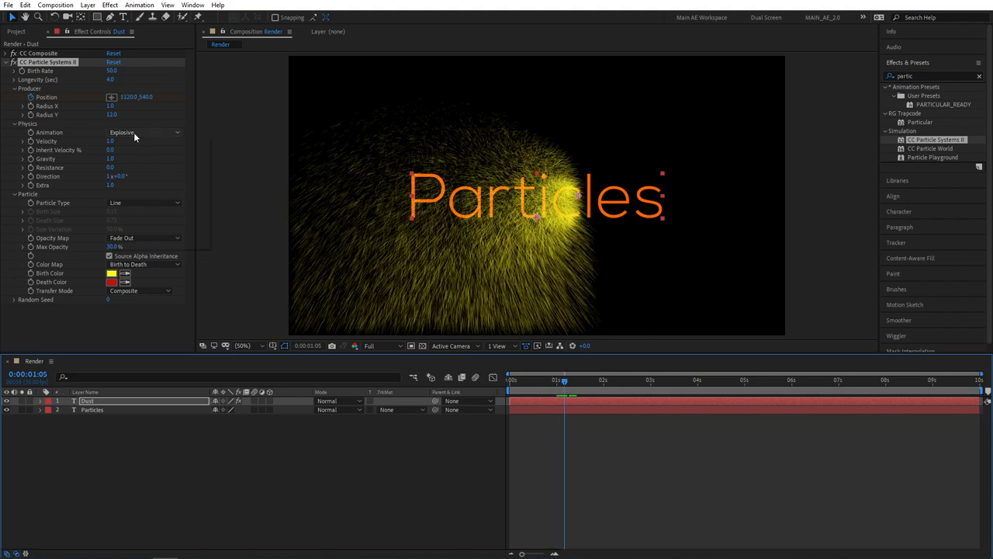
# - Use Direction animation, velocity 0.5, inherit velocity 20, gravity -0.5, resistance 20
pyautogui.click(144, 132)
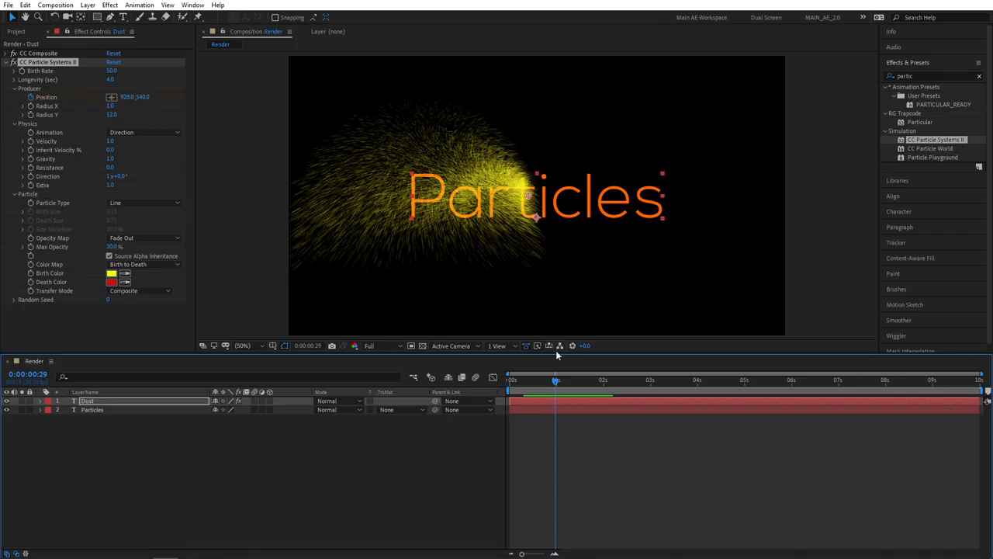
pyautogui.click(571, 380)
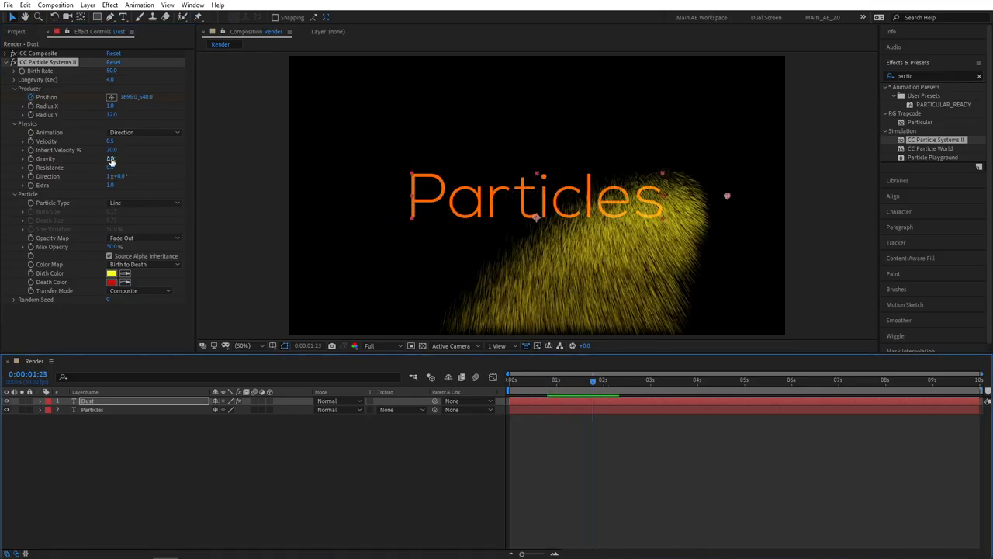
pyautogui.click(111, 158)
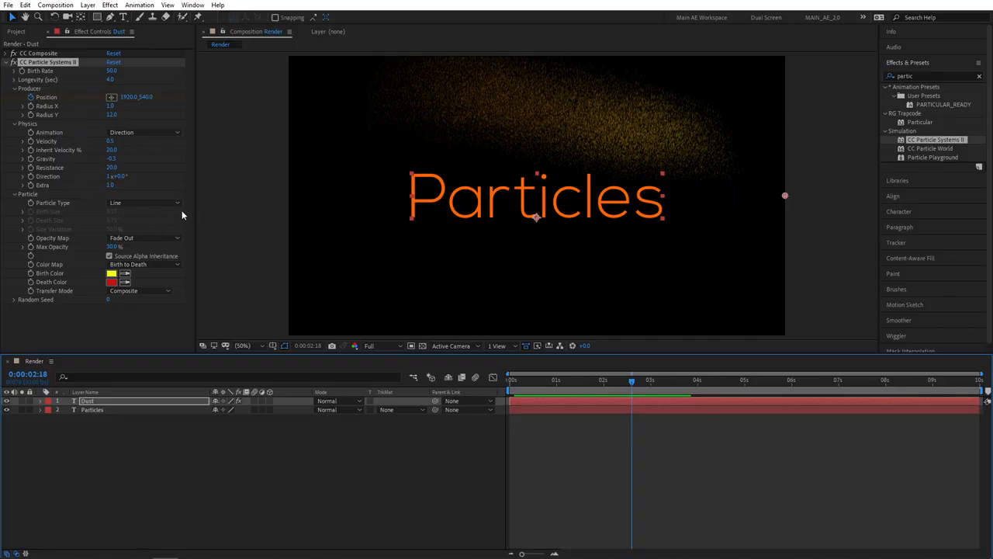
pyautogui.moveTo(52, 278)
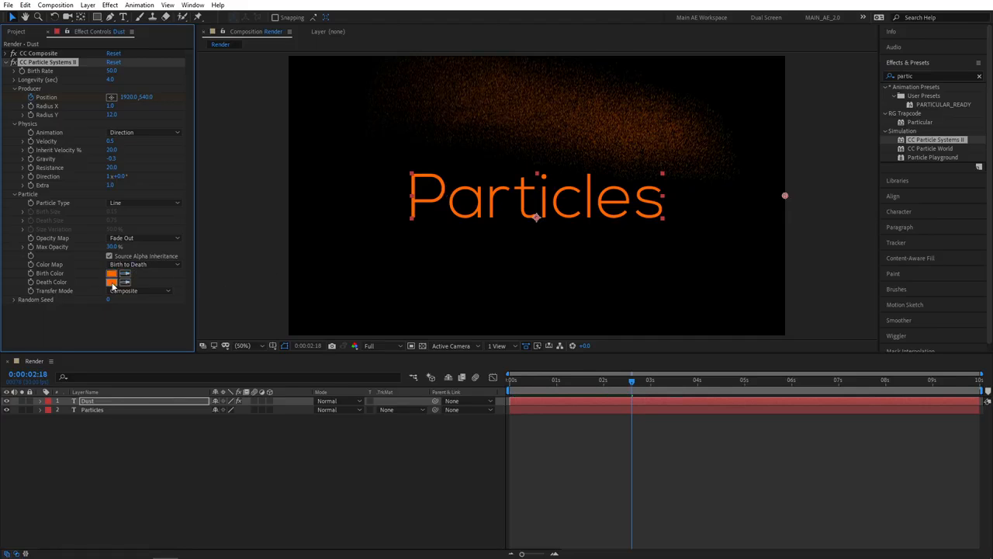
# - Set Birth Color to orange and Death Color to a darker orange
pyautogui.click(112, 282)
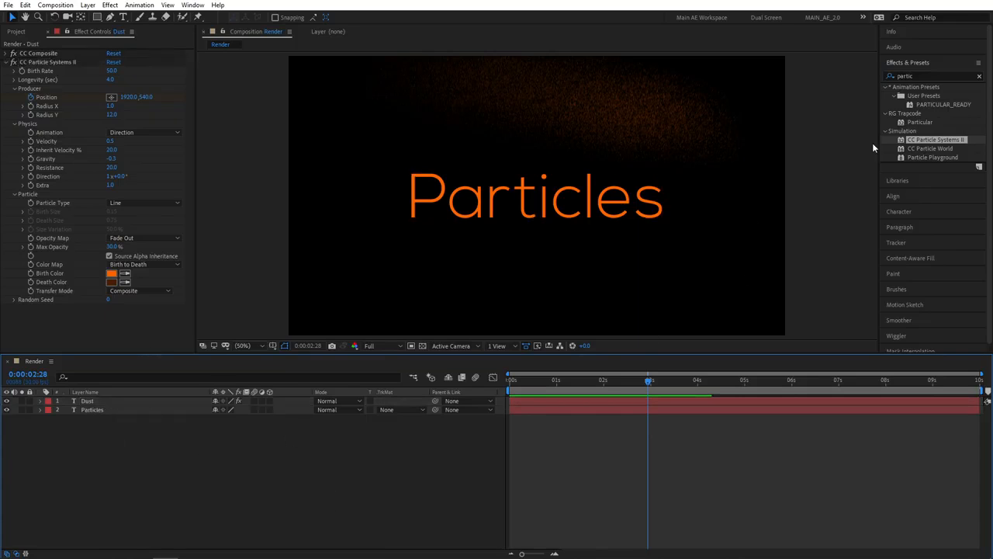
# - Search 'linear' and apply Linear Wipe to the Particles text layer
pyautogui.click(931, 75)
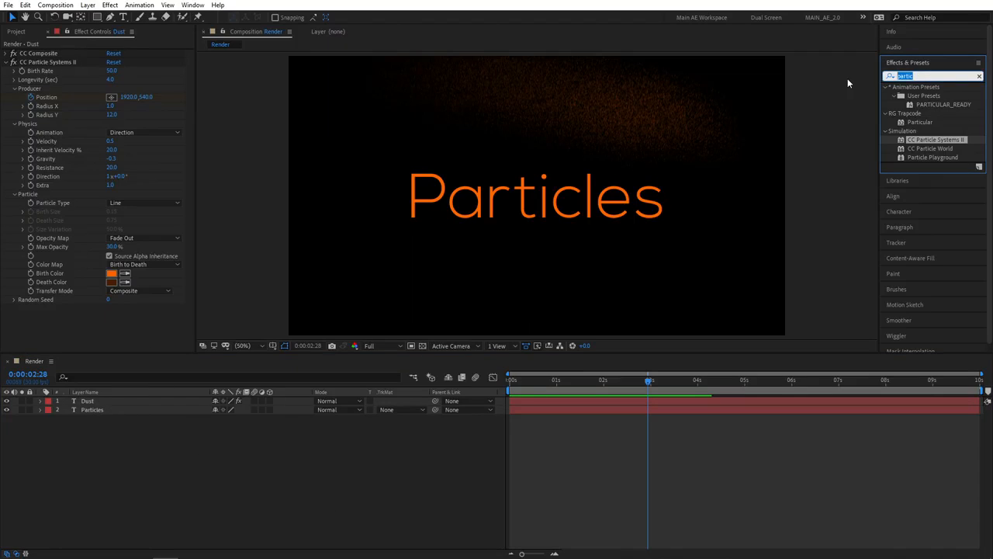
pyautogui.write('linear')
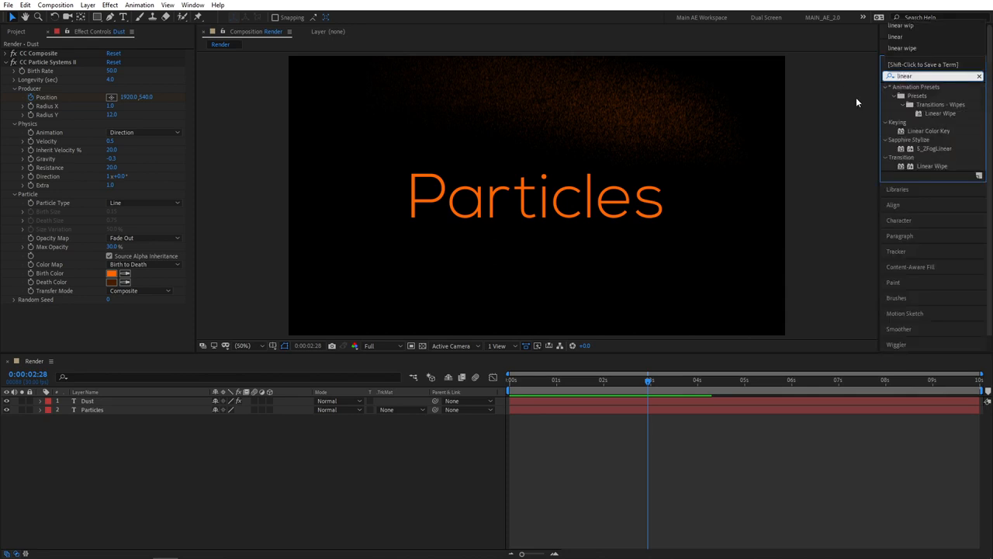
pyautogui.moveTo(919, 128)
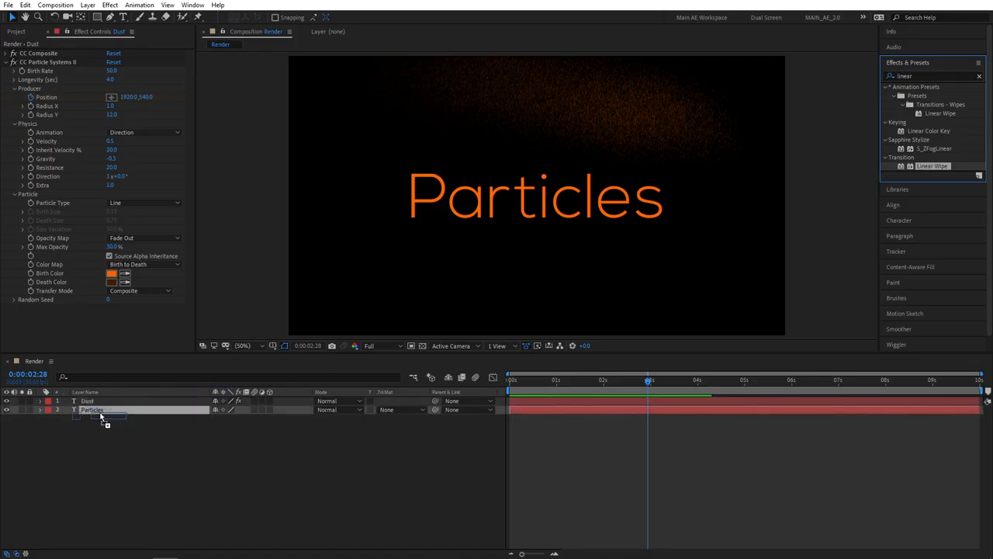
pyautogui.click(93, 410)
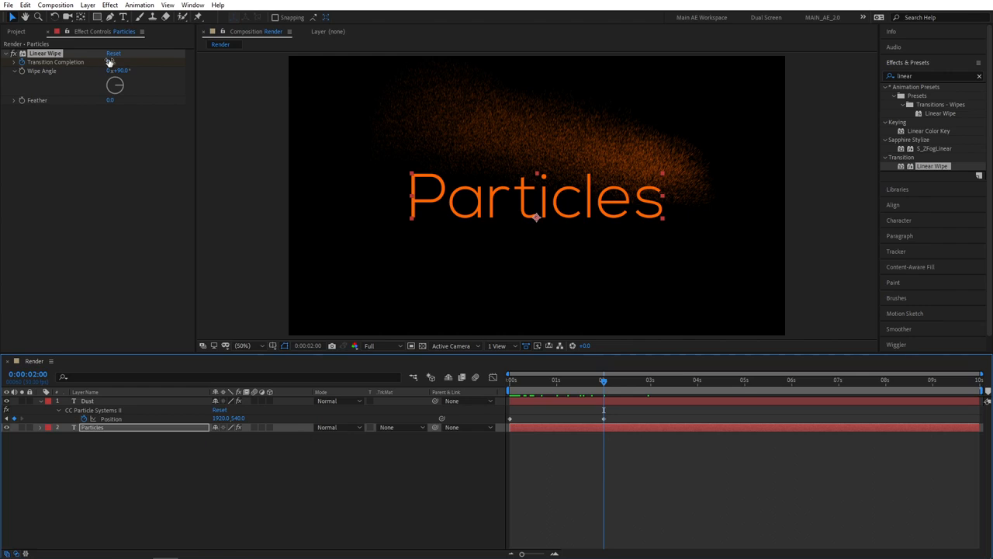
# - Set a Transition Completion keyframe on the Linear Wipe at two seconds
pyautogui.click(113, 61)
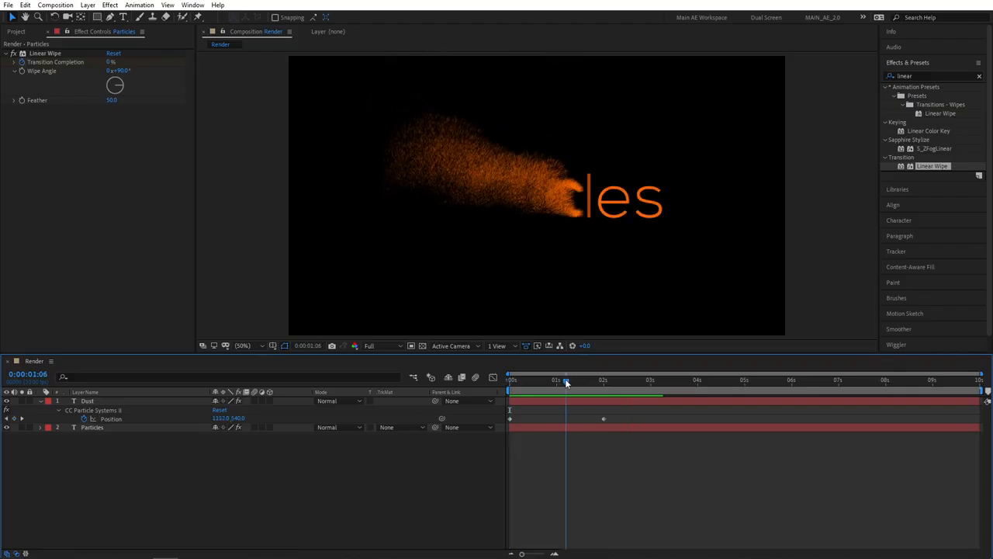
# - Scrub the timeline to preview the Particles text dissolving into orange dust at early frames
pyautogui.moveTo(566, 381); pyautogui.dragTo(509, 380)
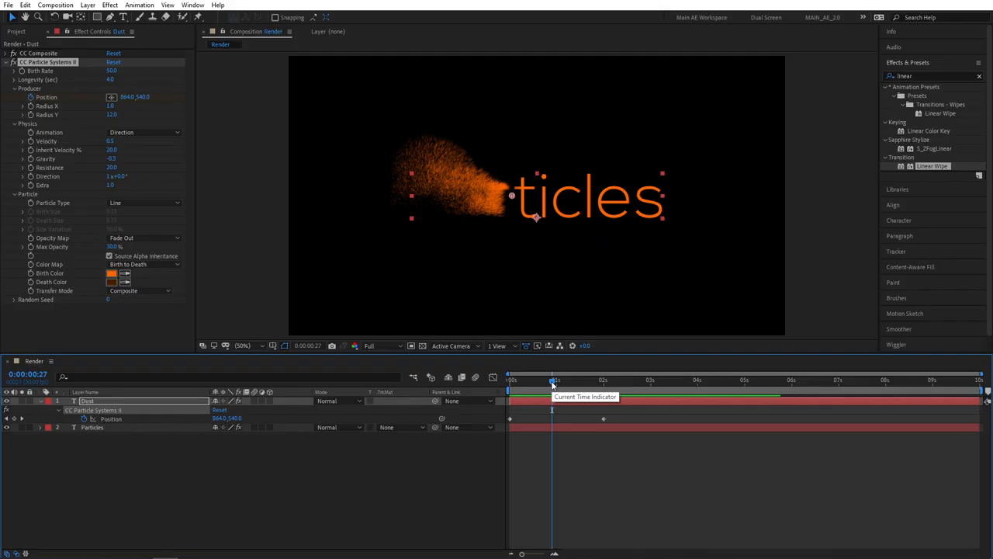
pyautogui.moveTo(554, 385)
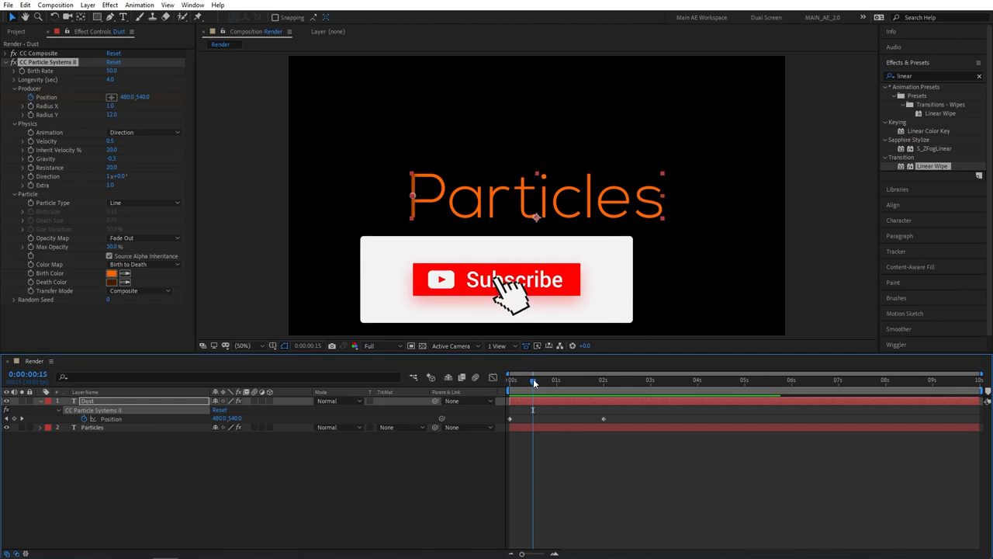
pyautogui.click(497, 279)
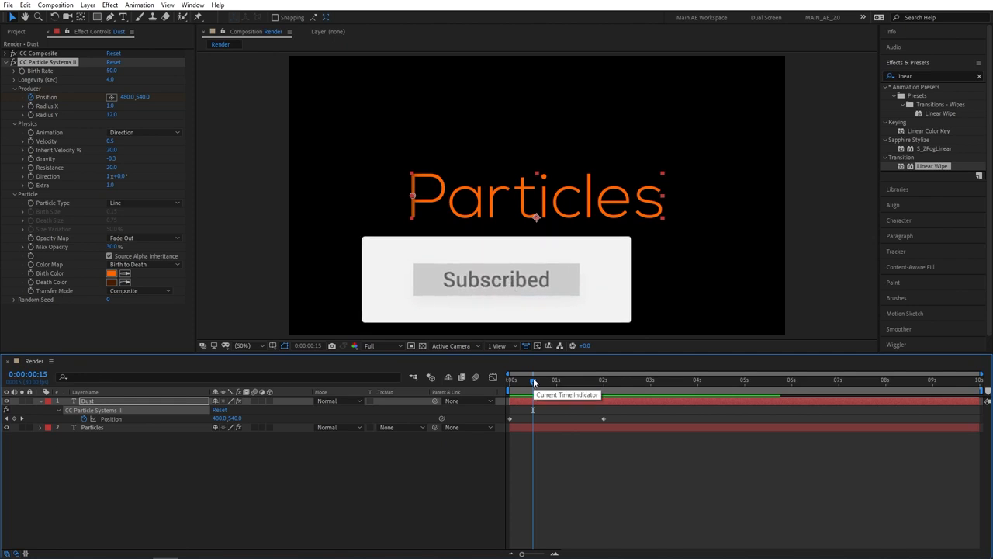